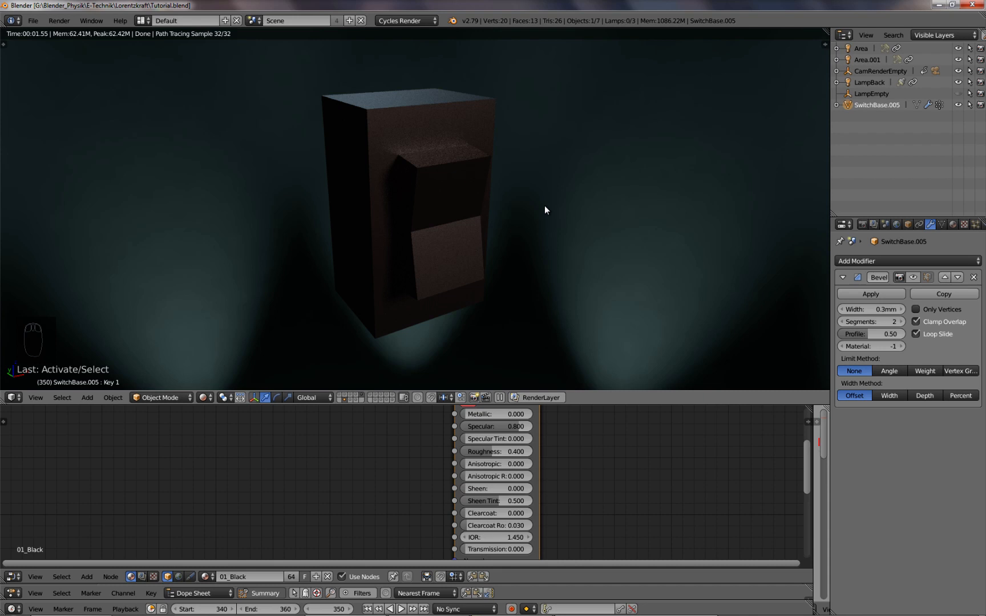
pyautogui.moveTo(536, 201)
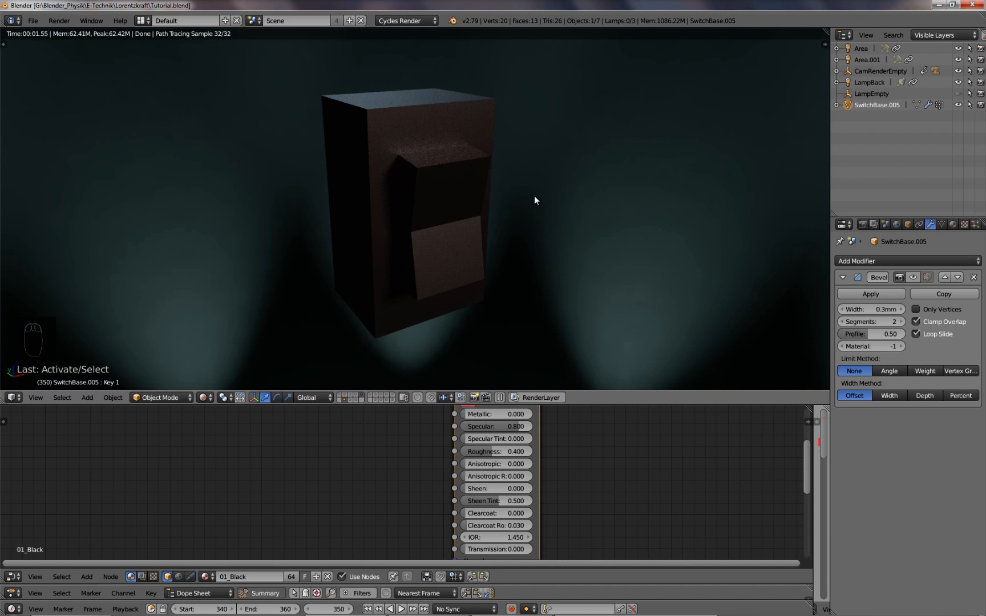
pyautogui.moveTo(386, 137)
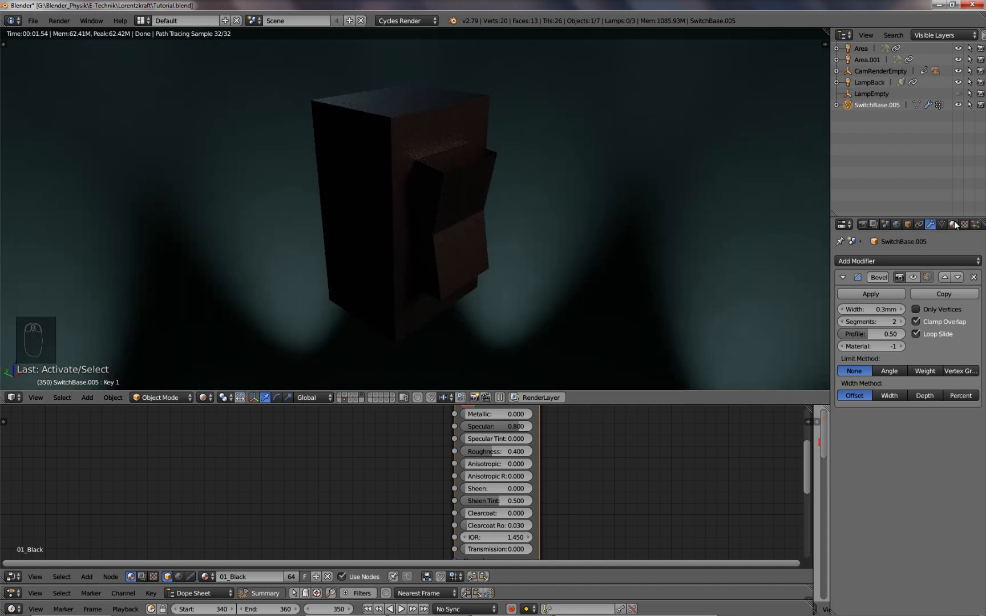
# Step: After checking the material slots, add a Bevel modifier to the switch base
pyautogui.click(964, 225)
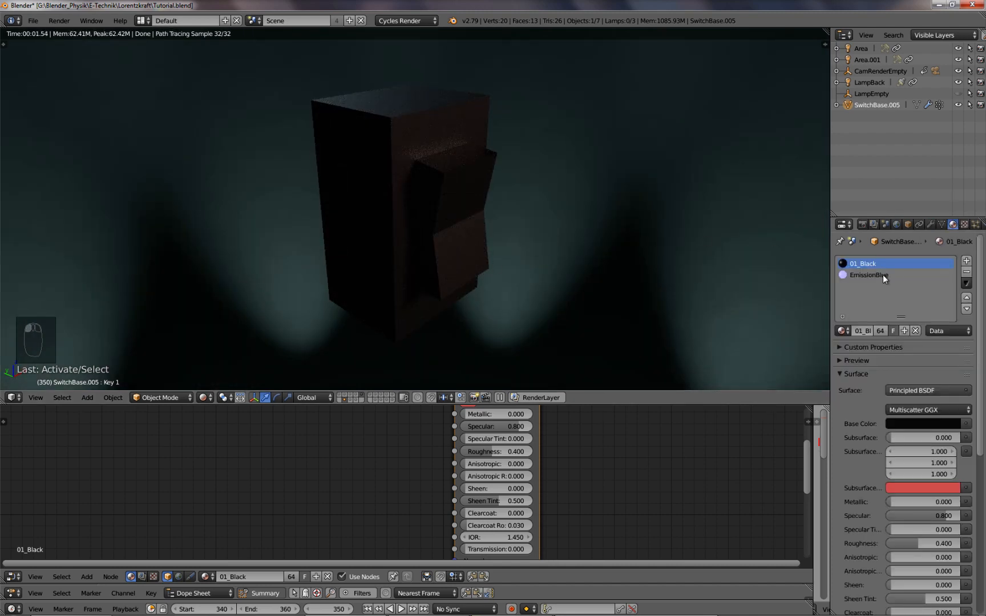
pyautogui.click(932, 224)
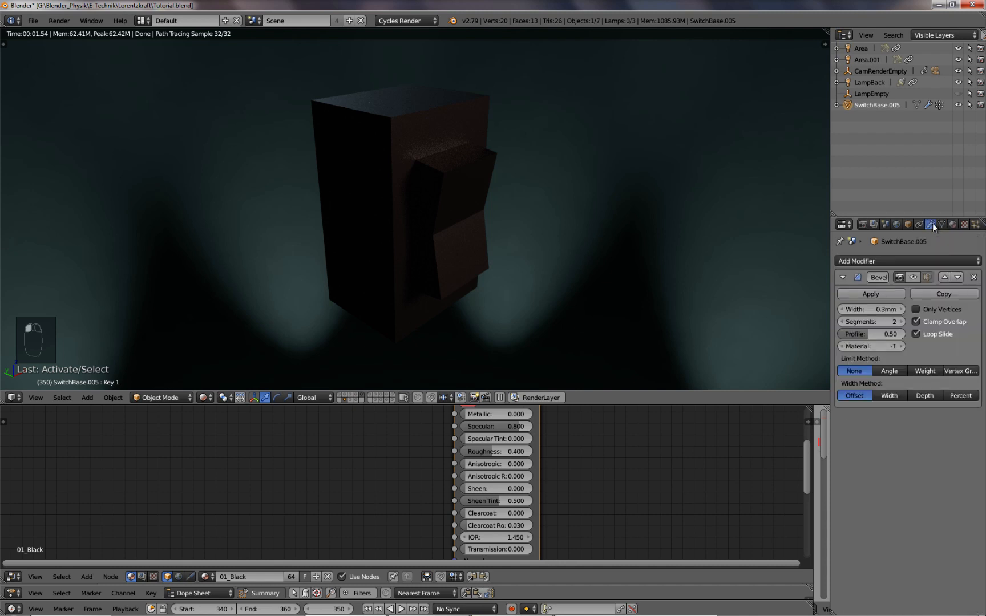
pyautogui.click(857, 260)
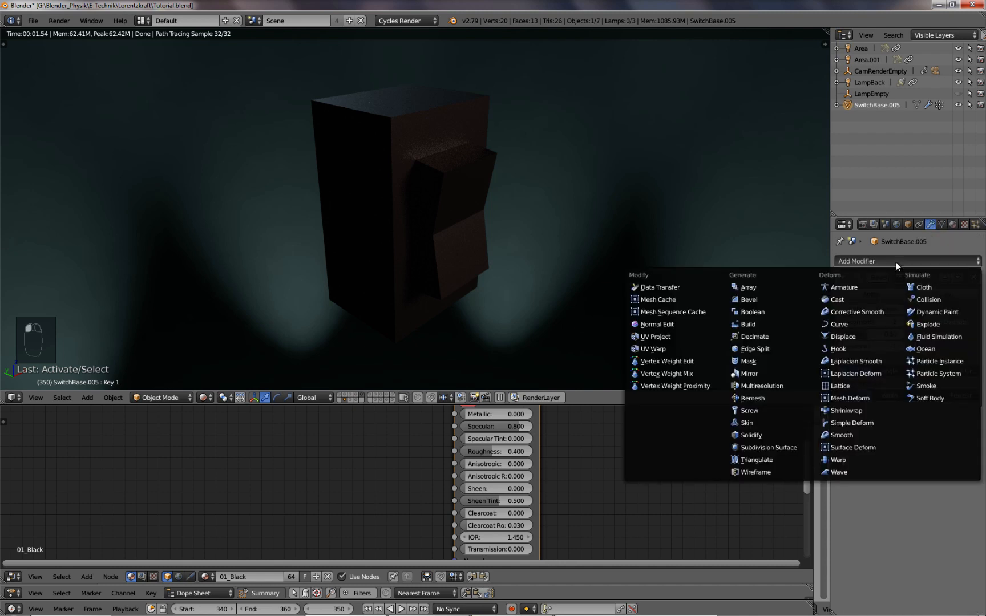
pyautogui.click(743, 299)
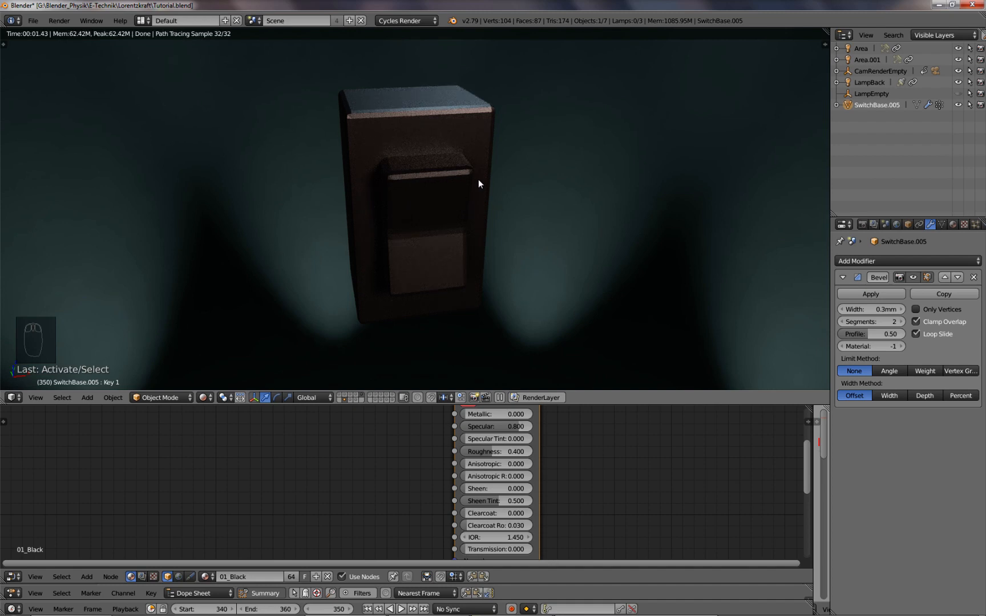
pyautogui.moveTo(498, 239)
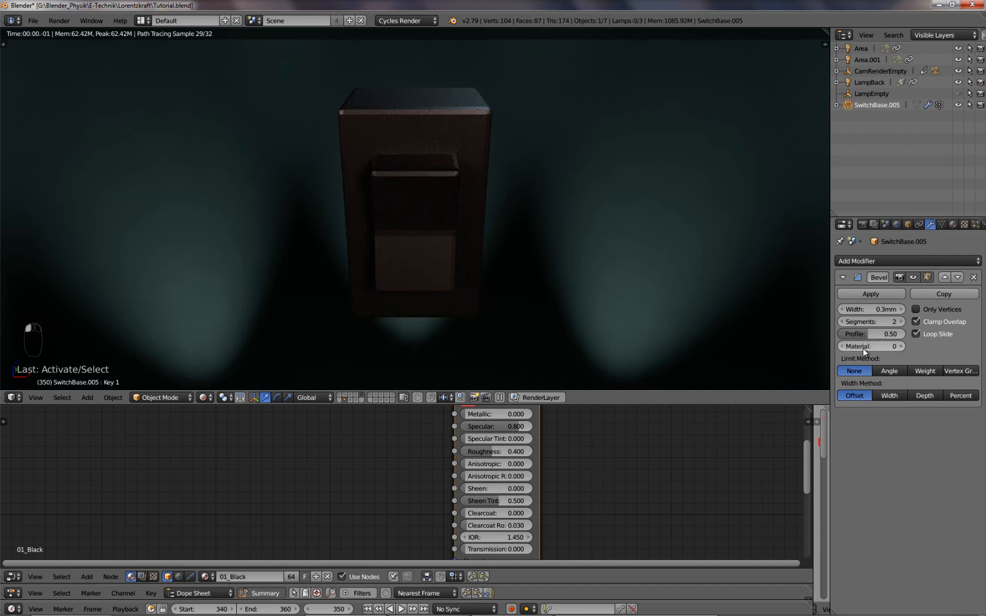
pyautogui.moveTo(890, 343)
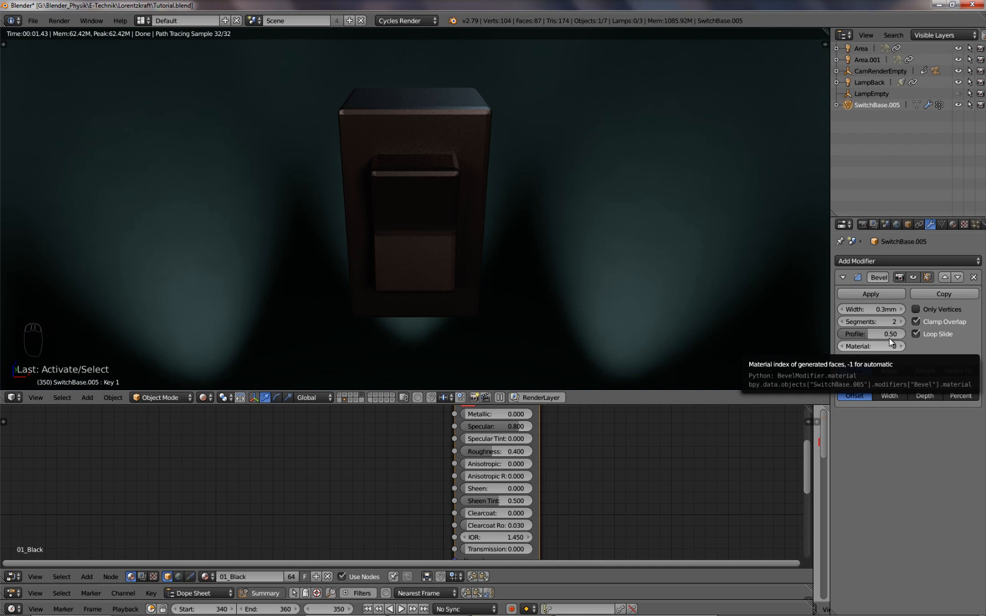
# Step: Confirm EmissionBlue is material slot 1 and set the Bevel modifier's Material index to 1
pyautogui.click(952, 225)
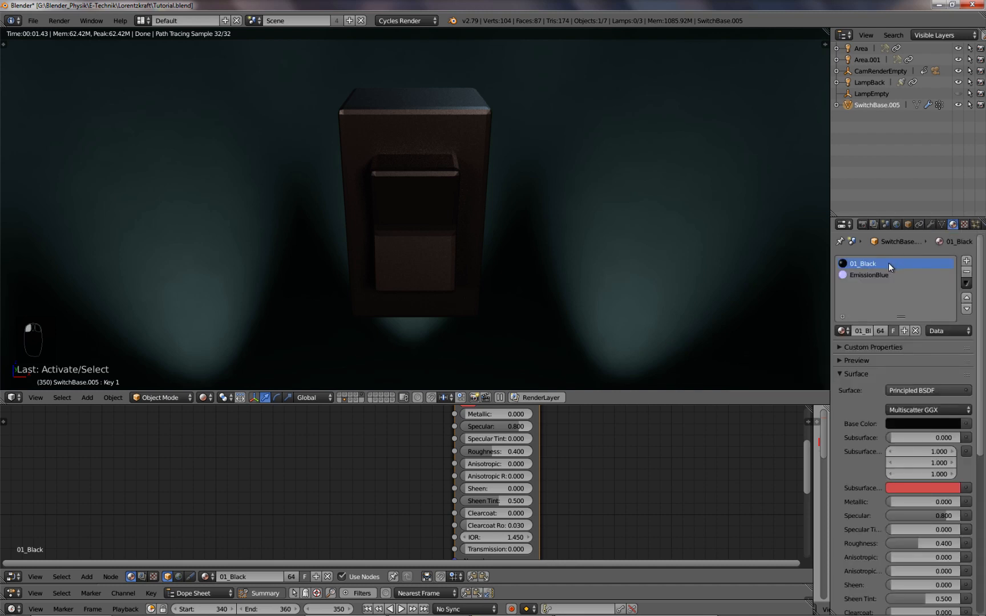
pyautogui.moveTo(933, 225)
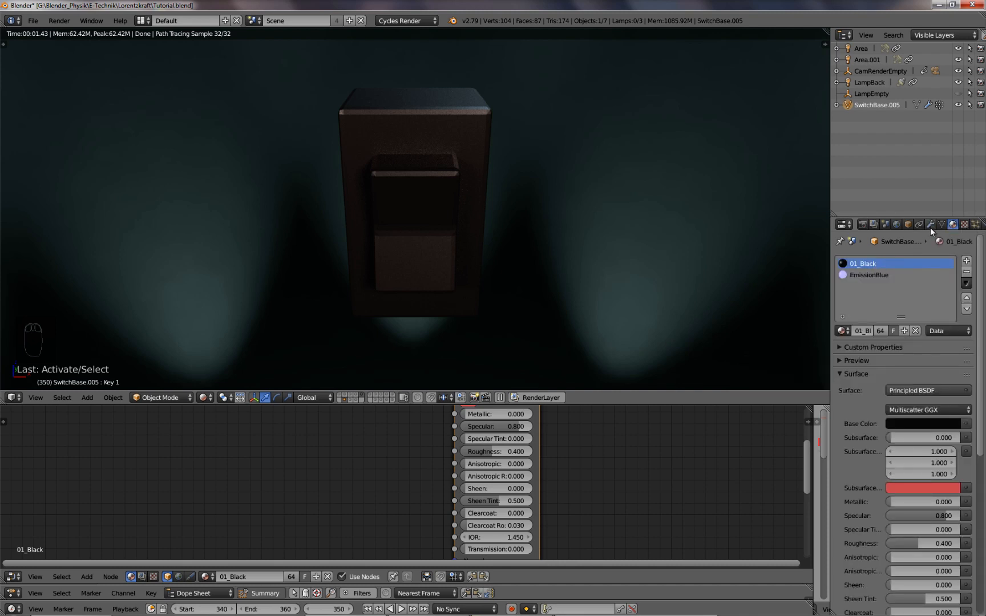
pyautogui.click(931, 225)
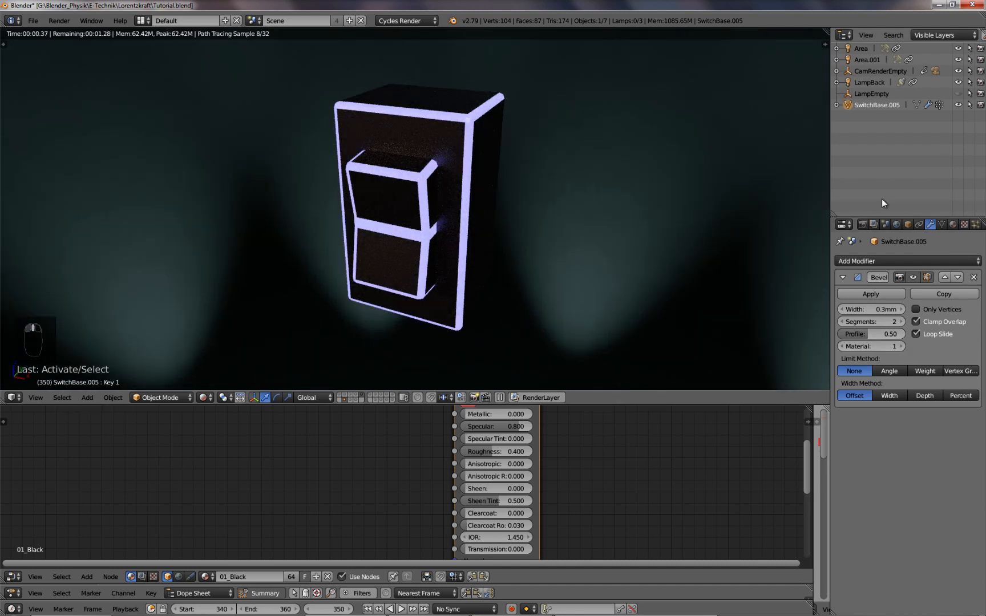
pyautogui.click(953, 225)
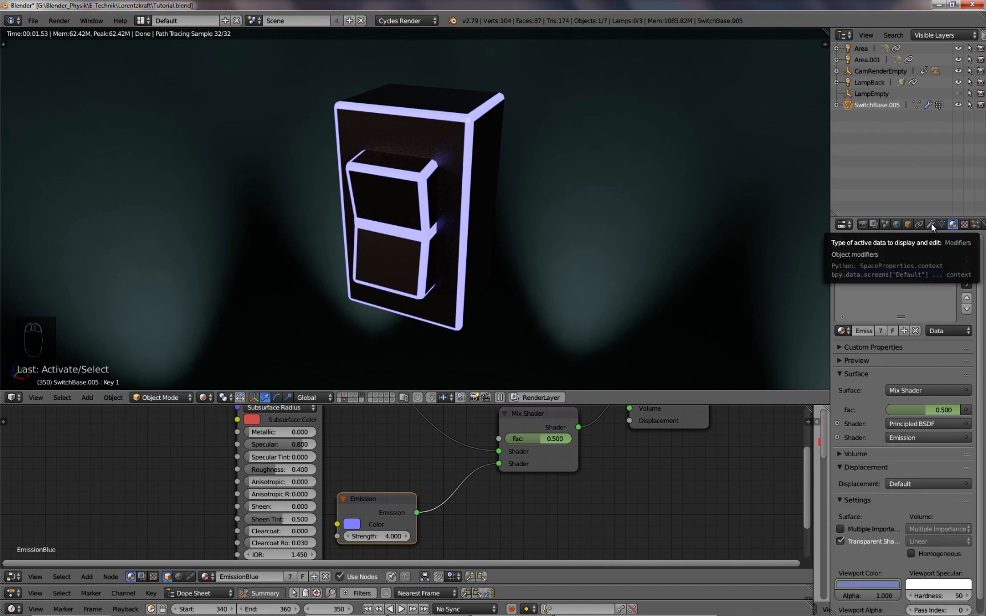
pyautogui.click(933, 224)
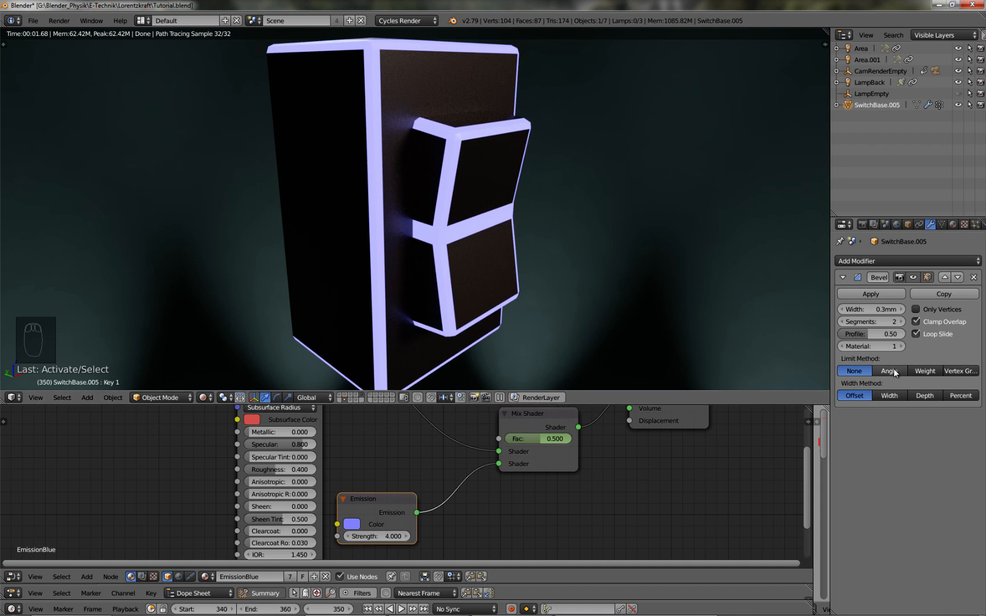
pyautogui.click(889, 371)
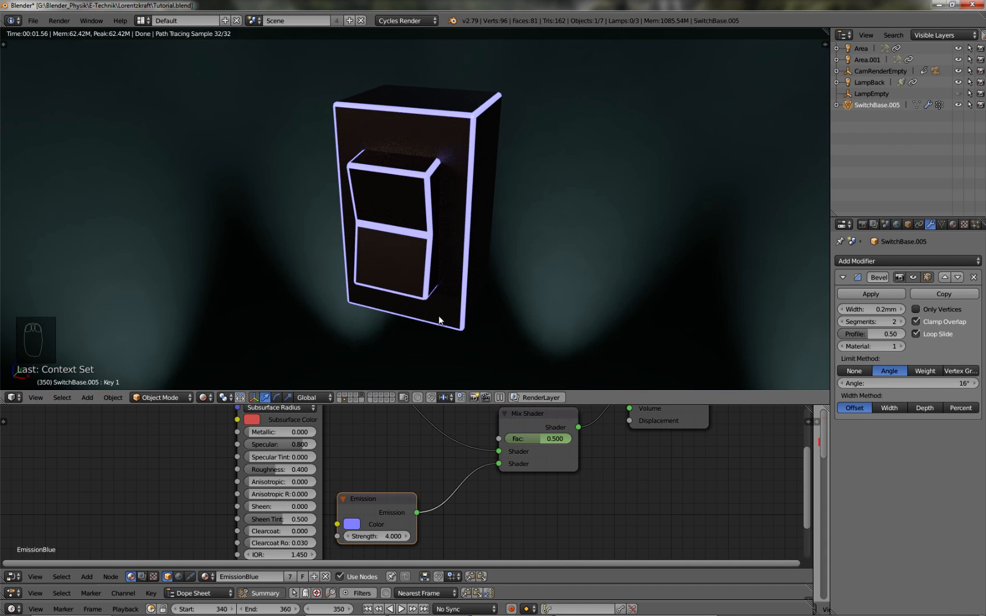
pyautogui.moveTo(348, 375)
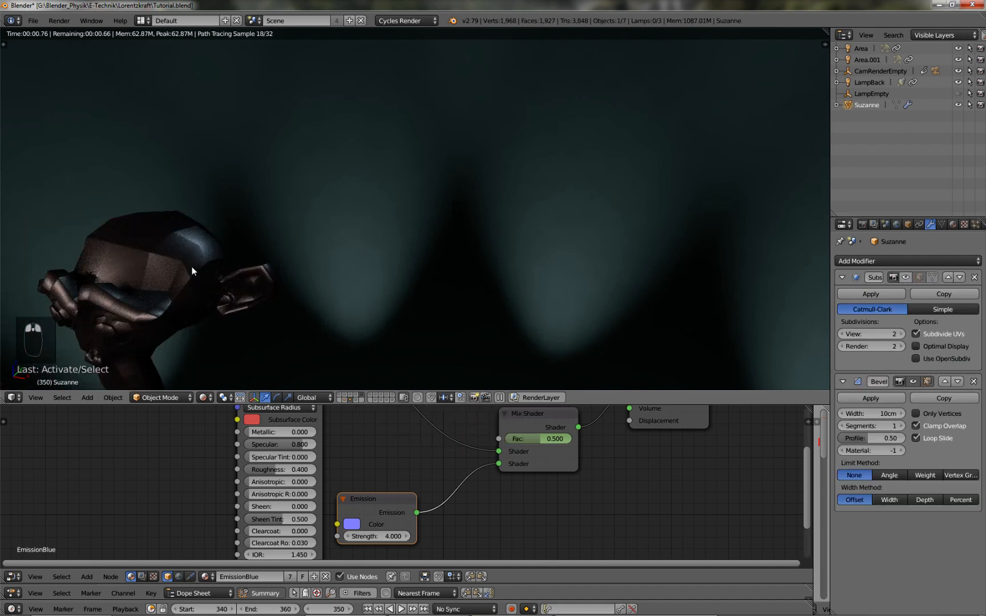
# Step: Frame Suzanne from the front and set its Bevel modifier Material index to 1
pyautogui.press('NUMPAD_PERIOD')
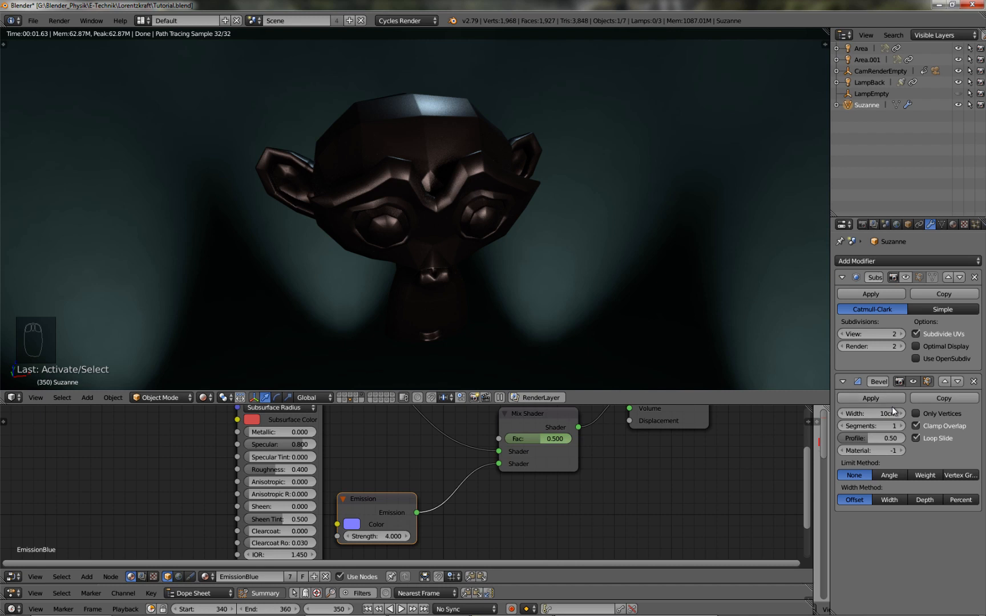
pyautogui.click(954, 224)
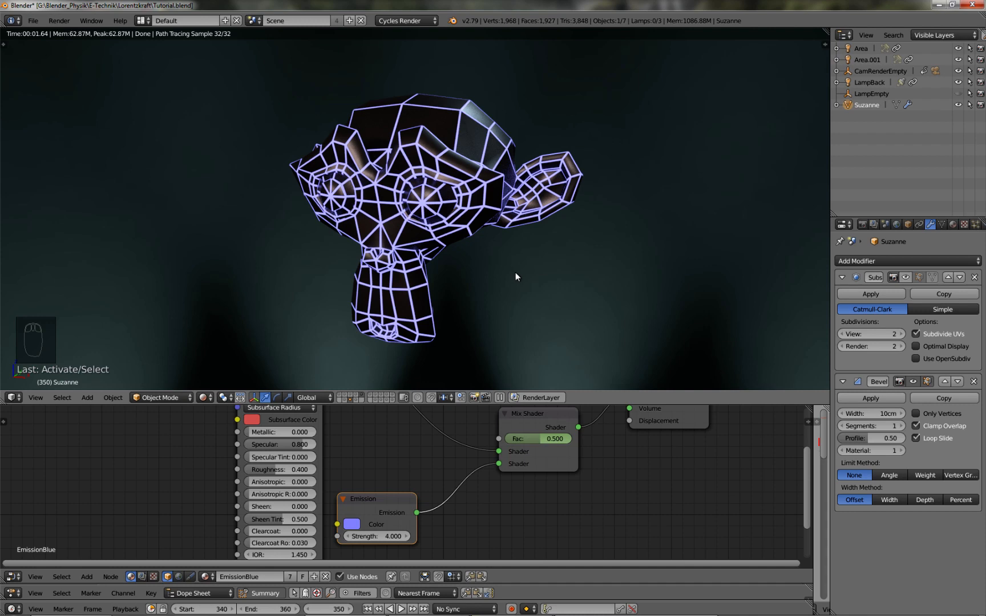
pyautogui.moveTo(524, 284)
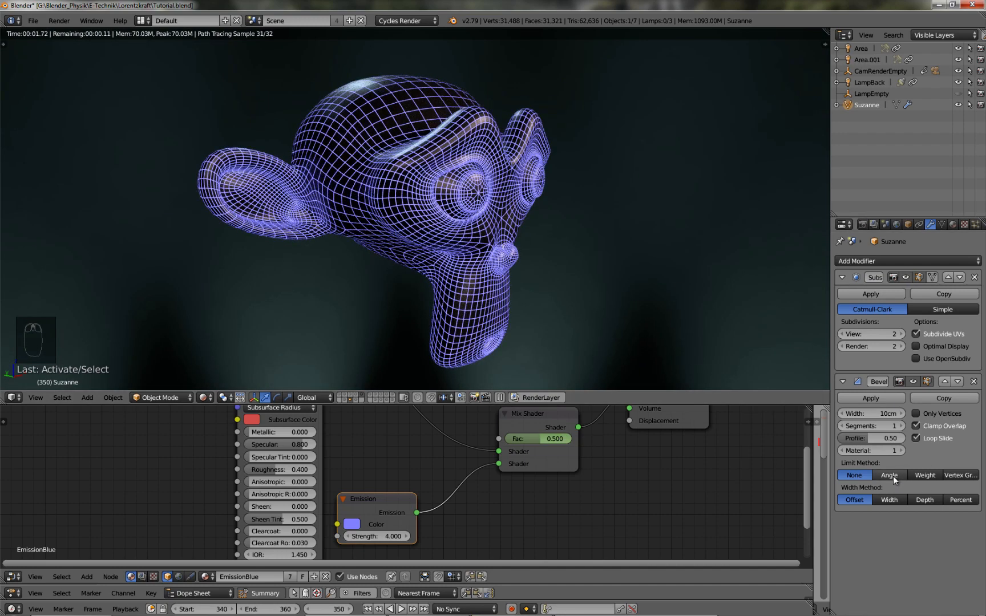
# Step: Set Suzanne's Bevel Limit Method to Angle with a 20° threshold
pyautogui.click(889, 474)
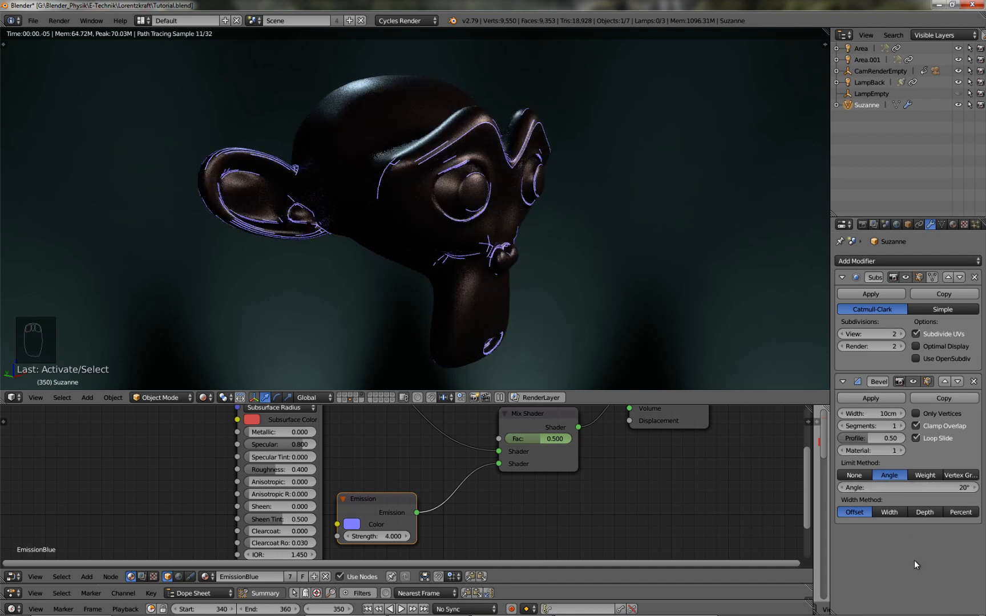
pyautogui.click(906, 489)
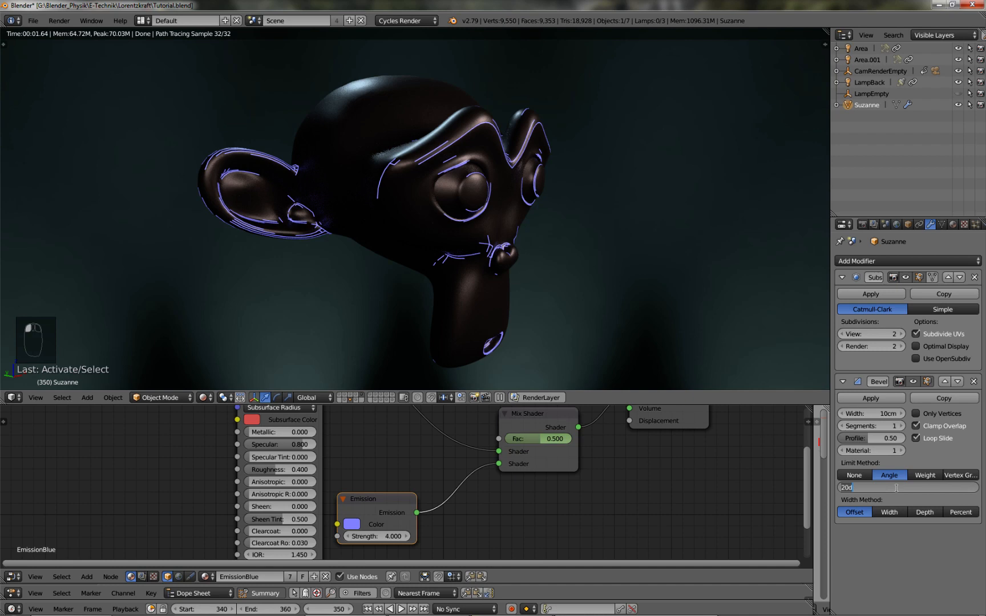